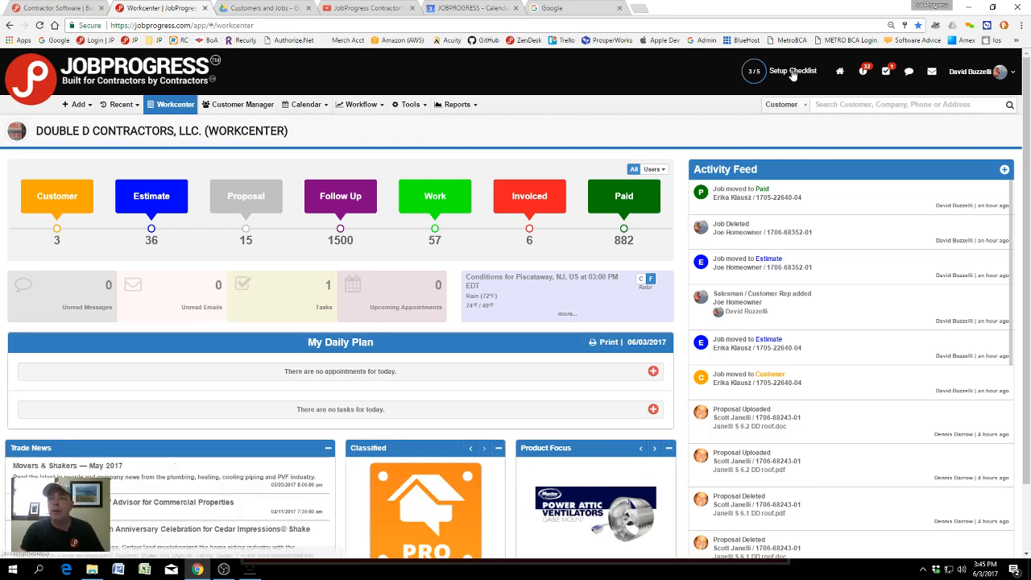
Open the most recent job from Recent and view the customer's email history.
click(793, 71)
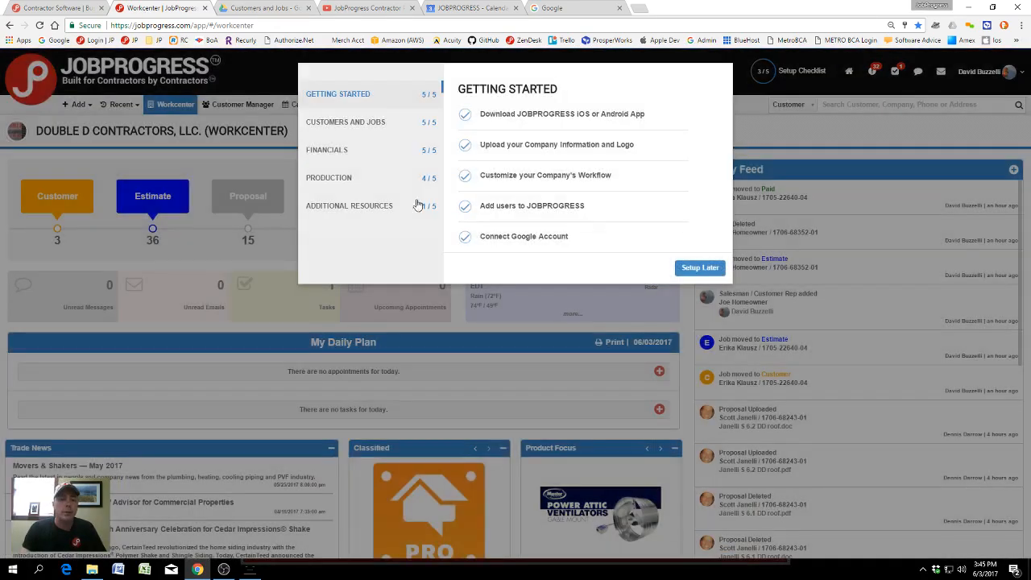
click(345, 123)
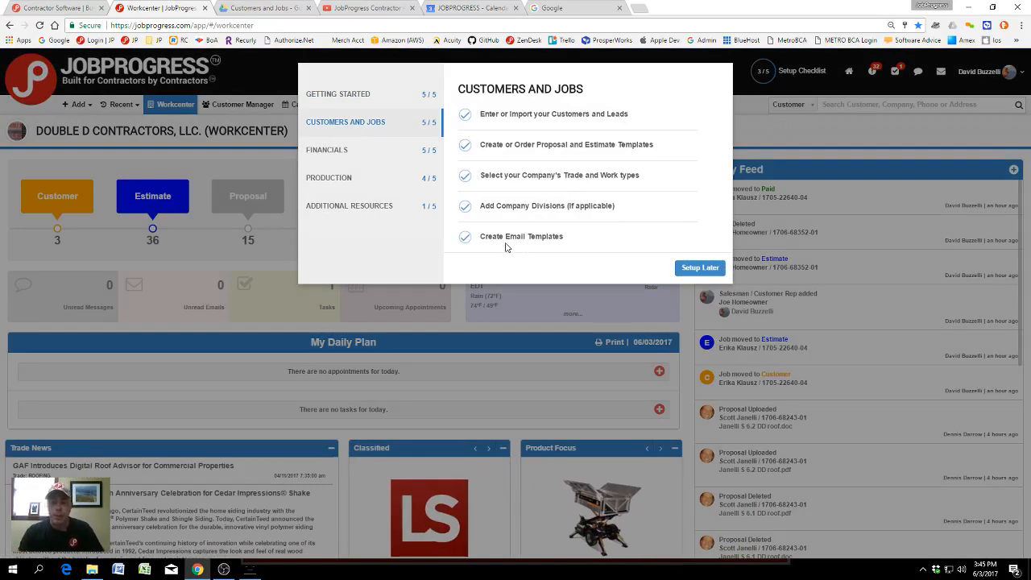
mouse_move(523, 241)
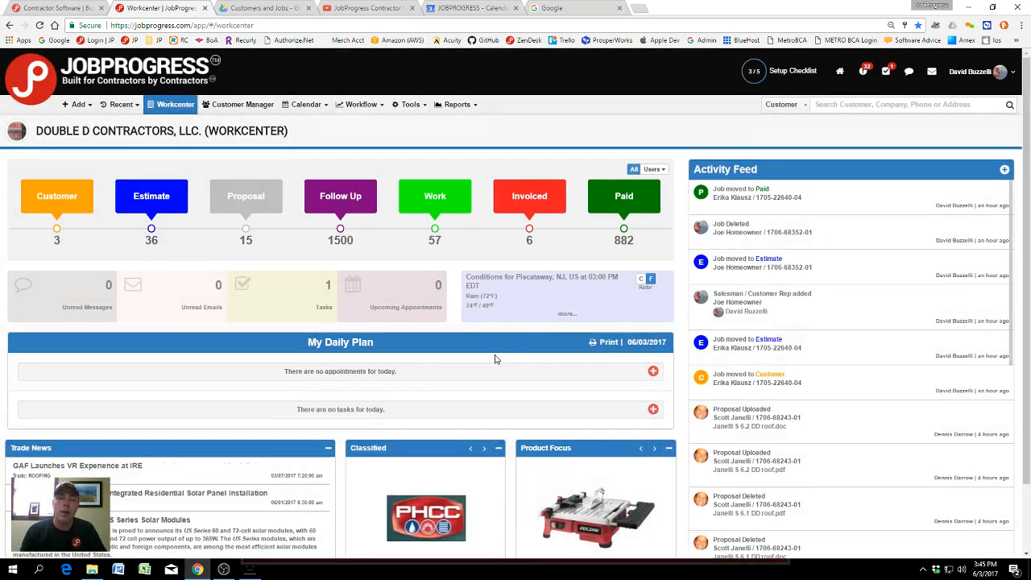
click(121, 105)
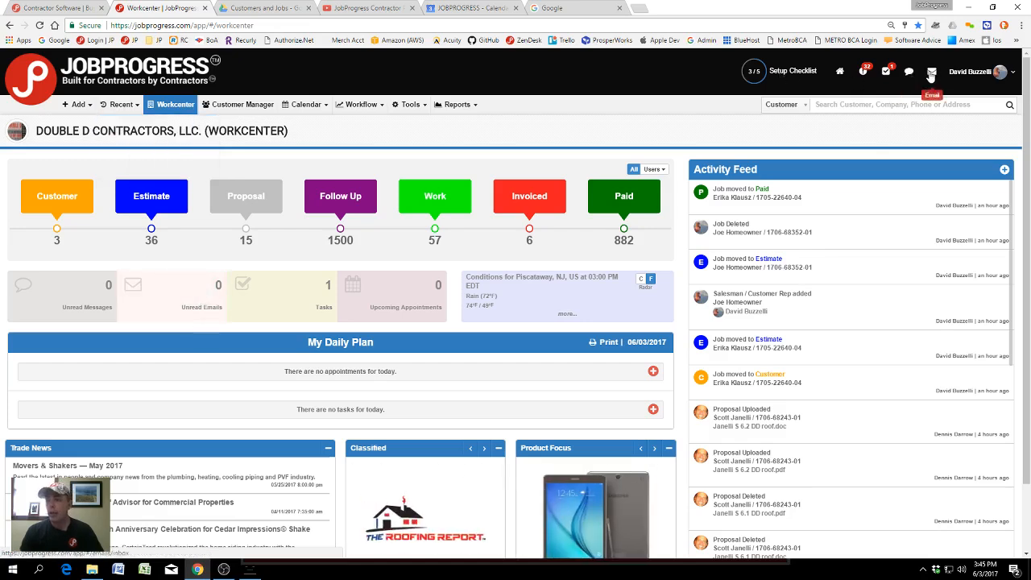
click(119, 105)
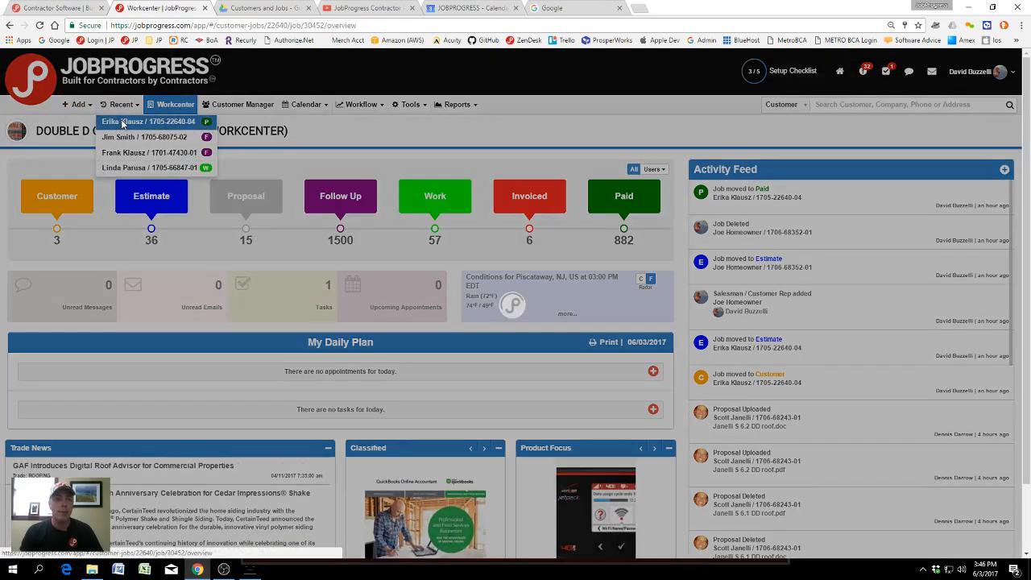
click(148, 121)
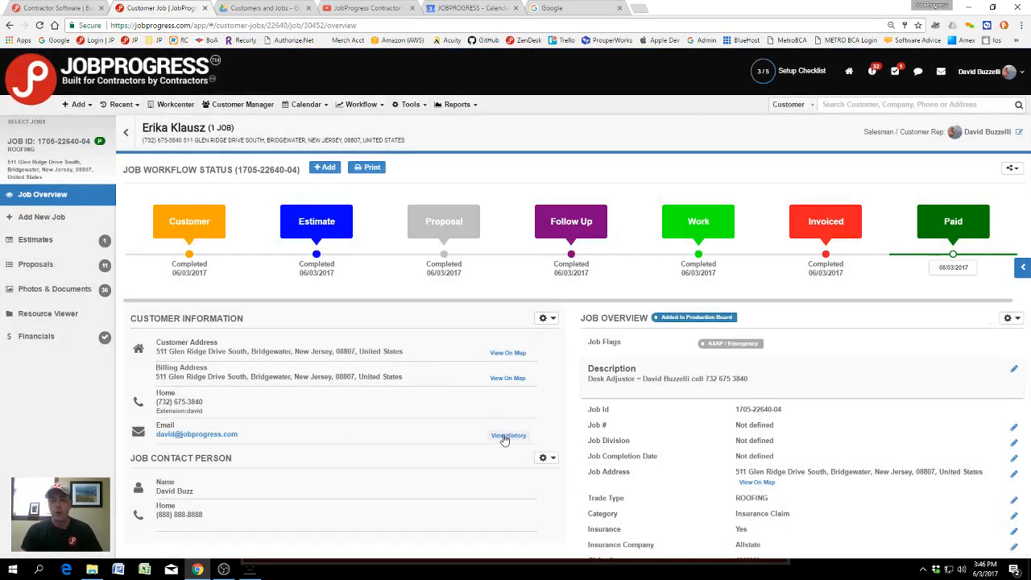
click(509, 435)
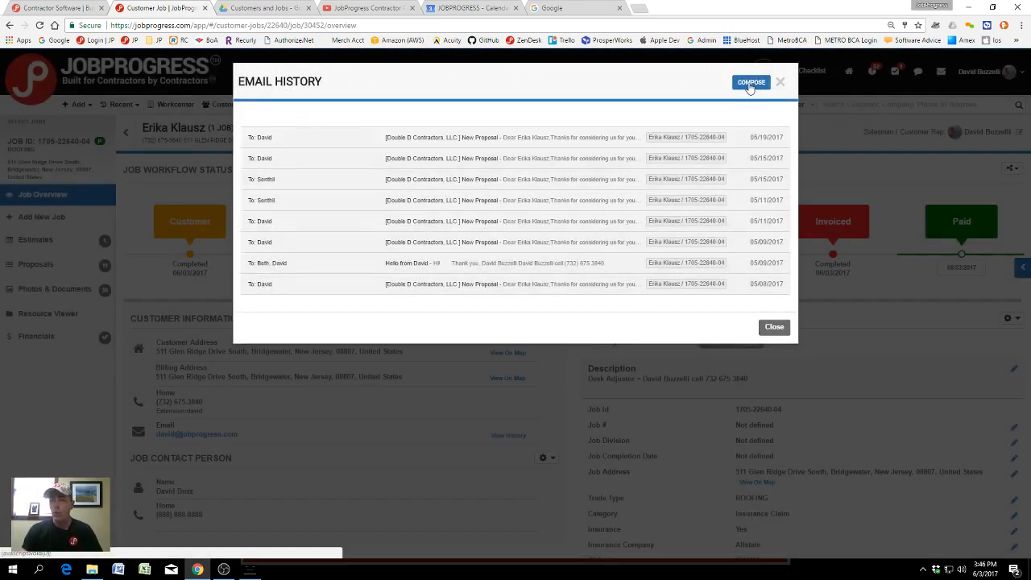
Compose a new full-size email to the customer with the signature inserted.
click(751, 83)
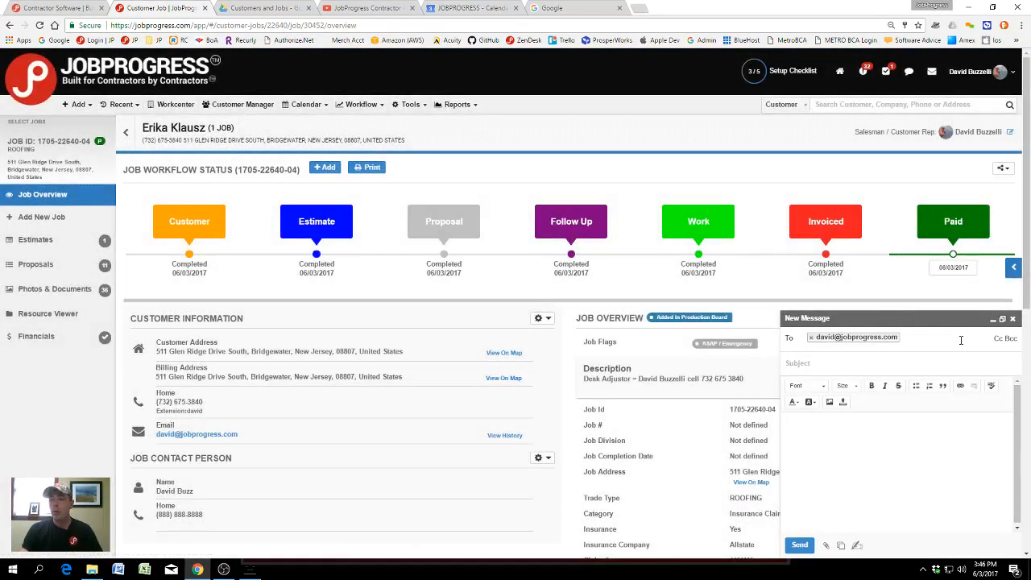
click(1002, 319)
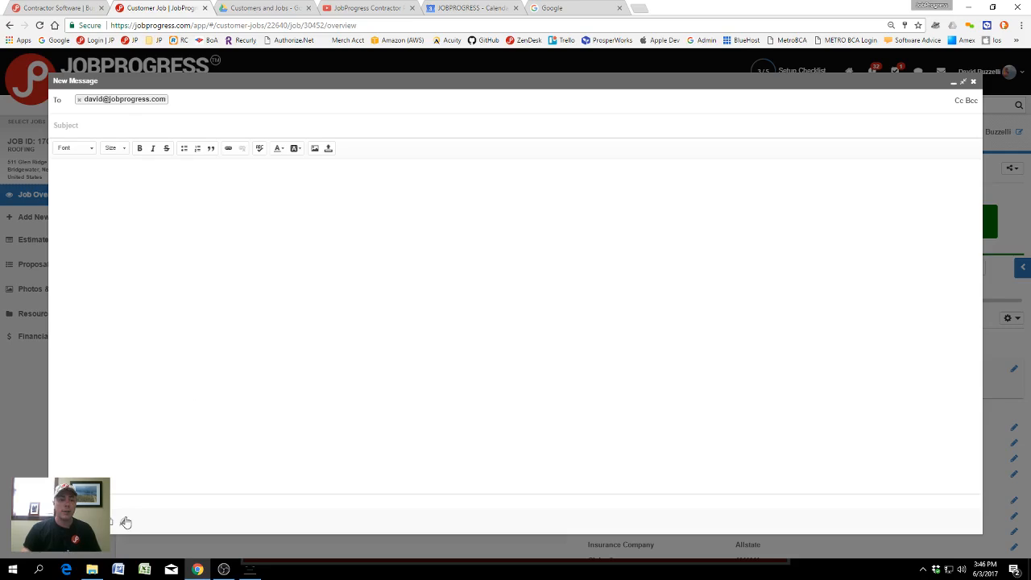
mouse_move(126, 522)
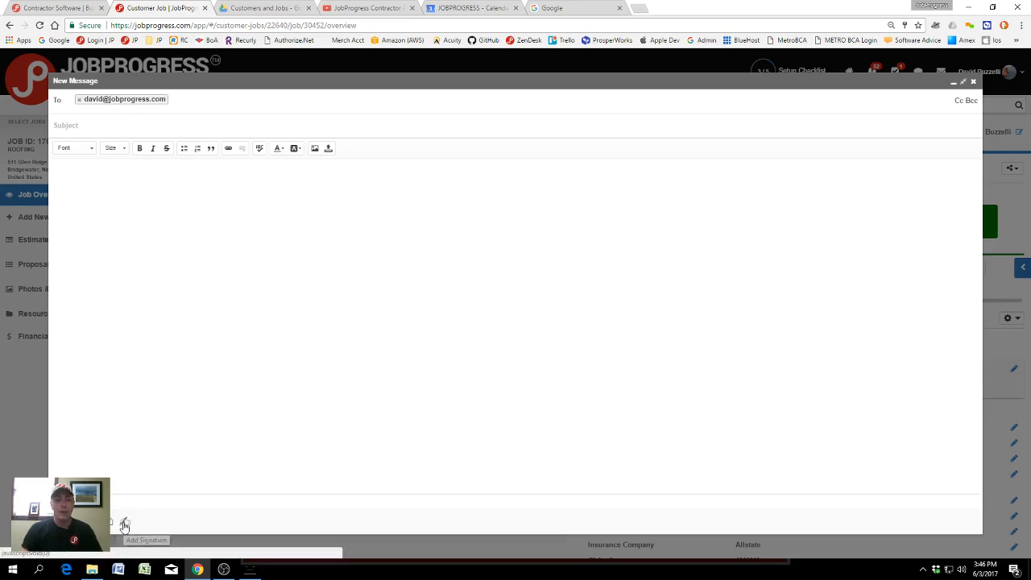
click(124, 522)
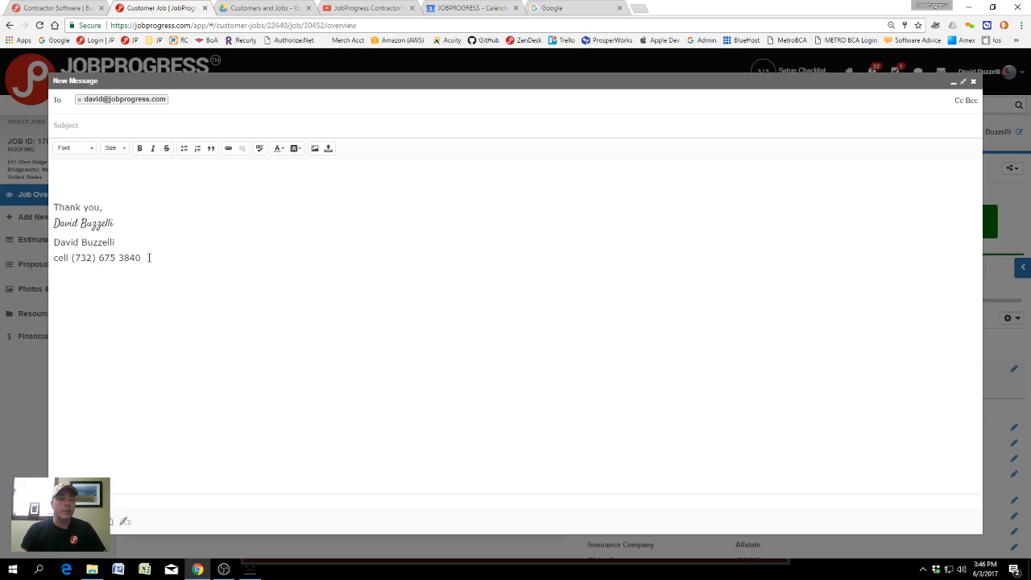
drag(55, 206, 158, 258)
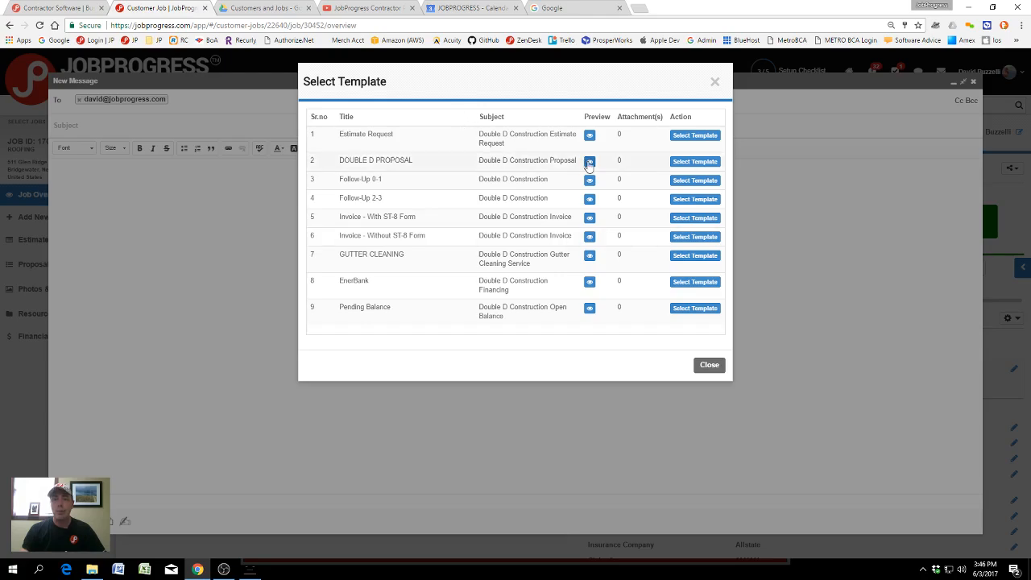
Preview the DOUBLE D PROPOSAL template, then apply it to the email.
click(590, 161)
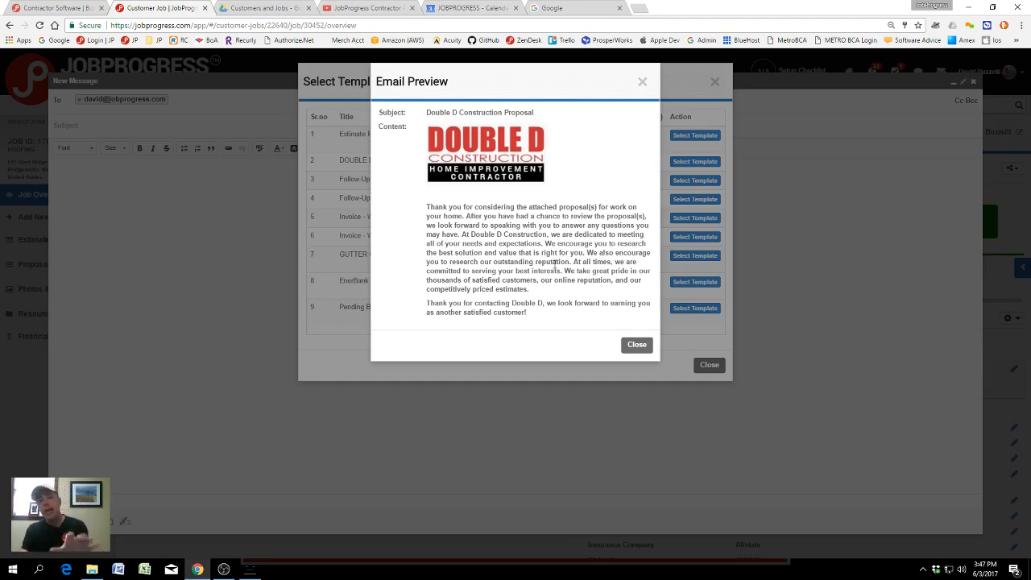
click(637, 345)
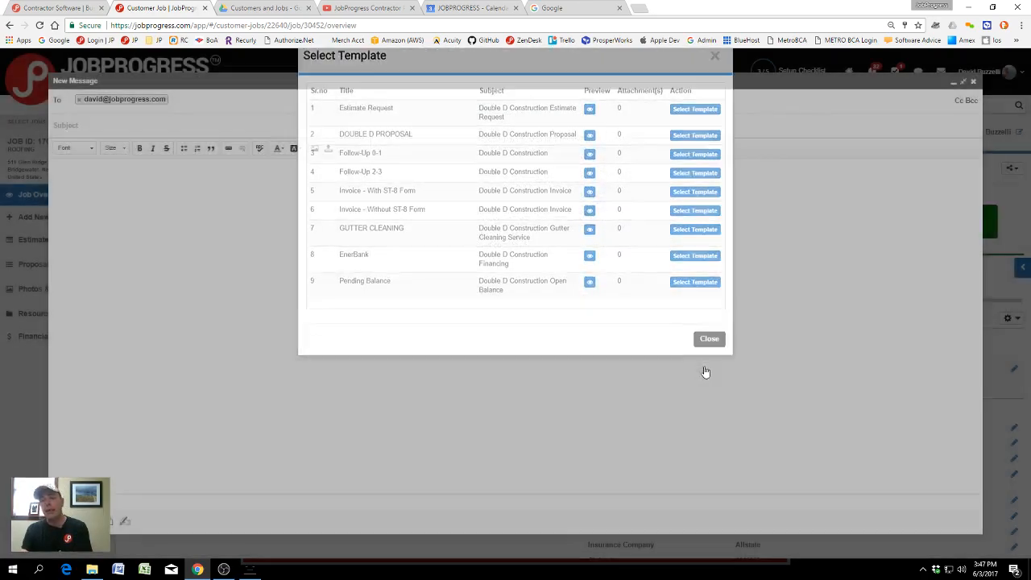
click(709, 338)
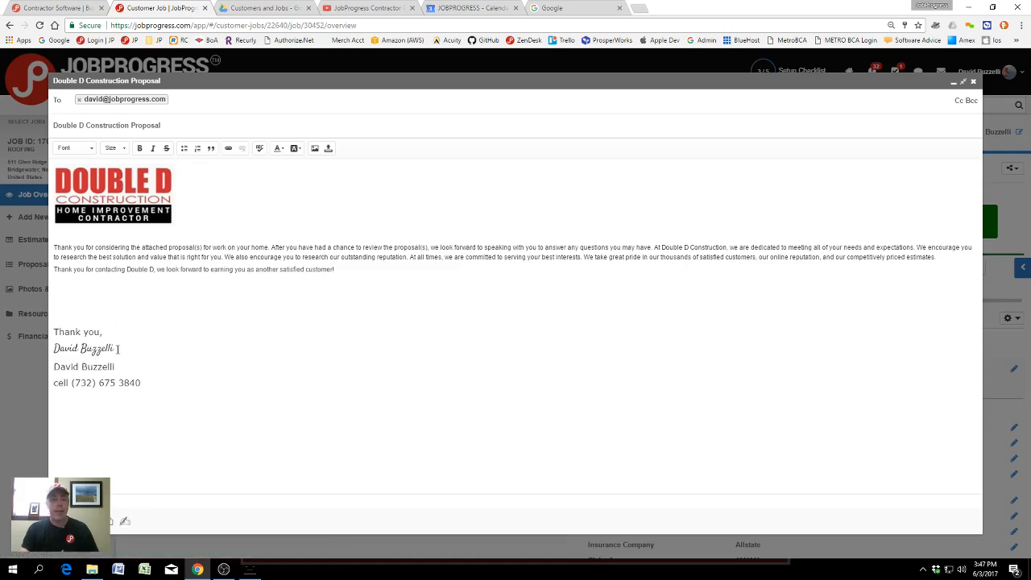
Attach a saved proposal from the job's Proposals tab to the email.
click(316, 148)
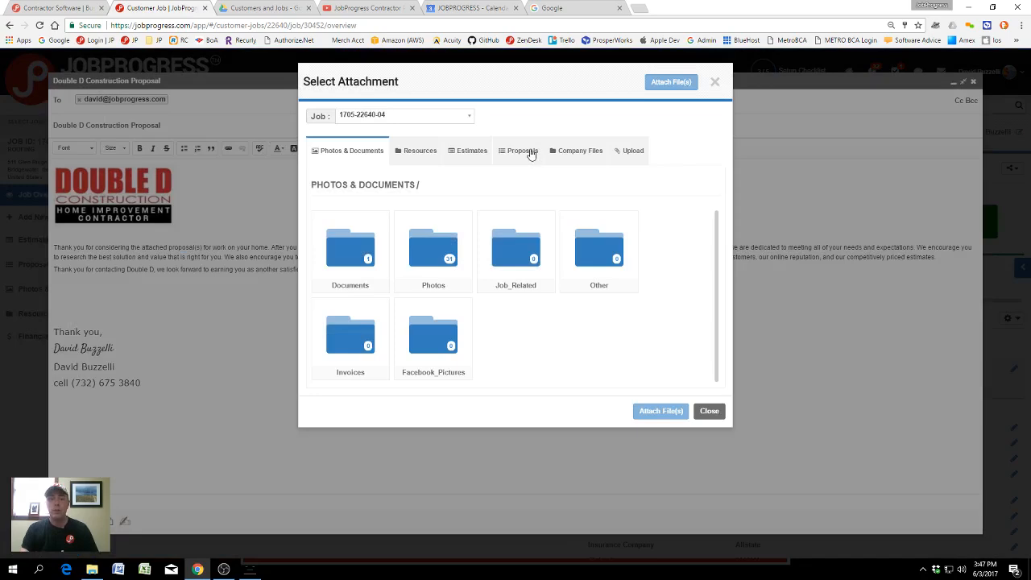
click(522, 151)
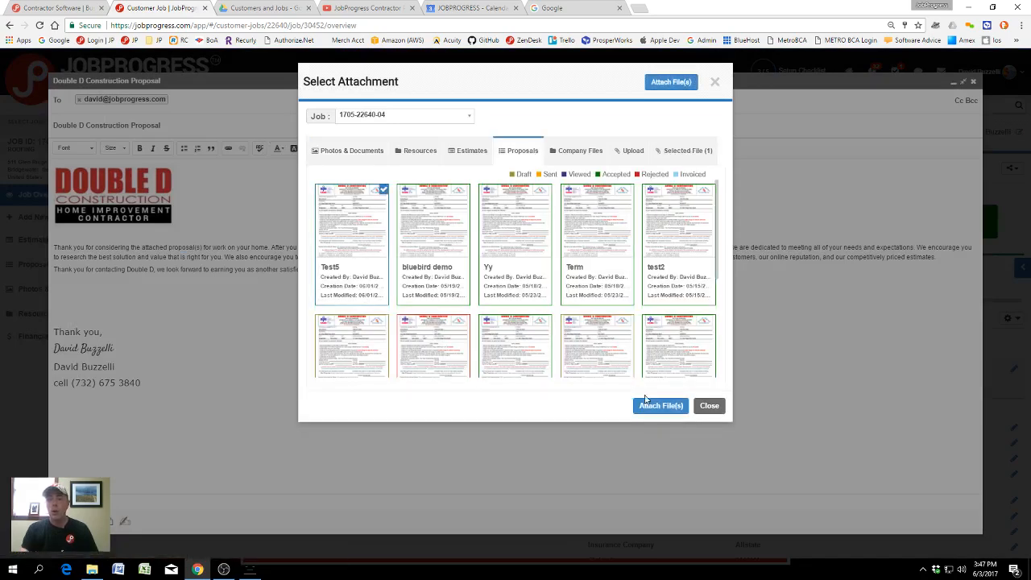
click(660, 406)
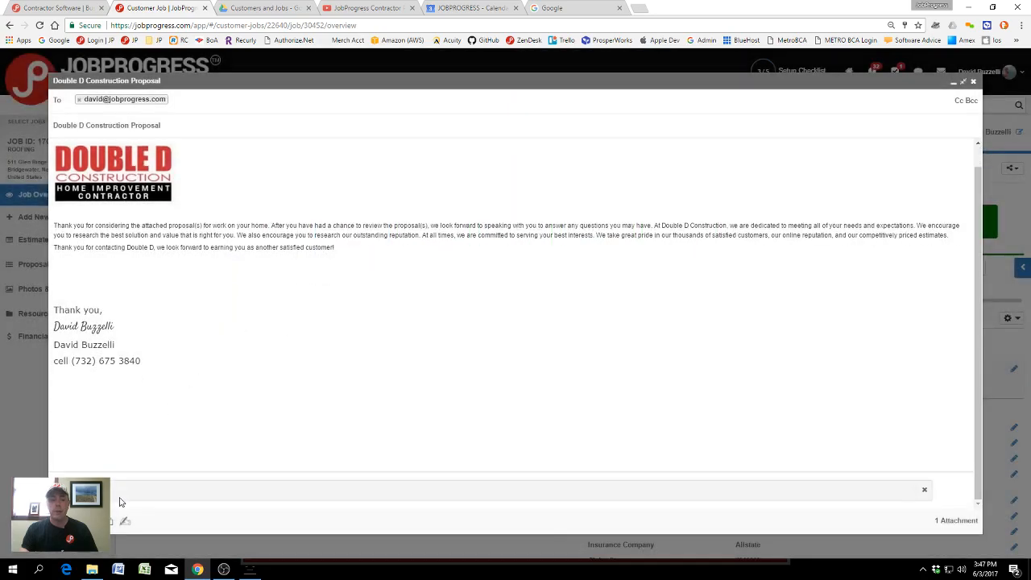
click(253, 342)
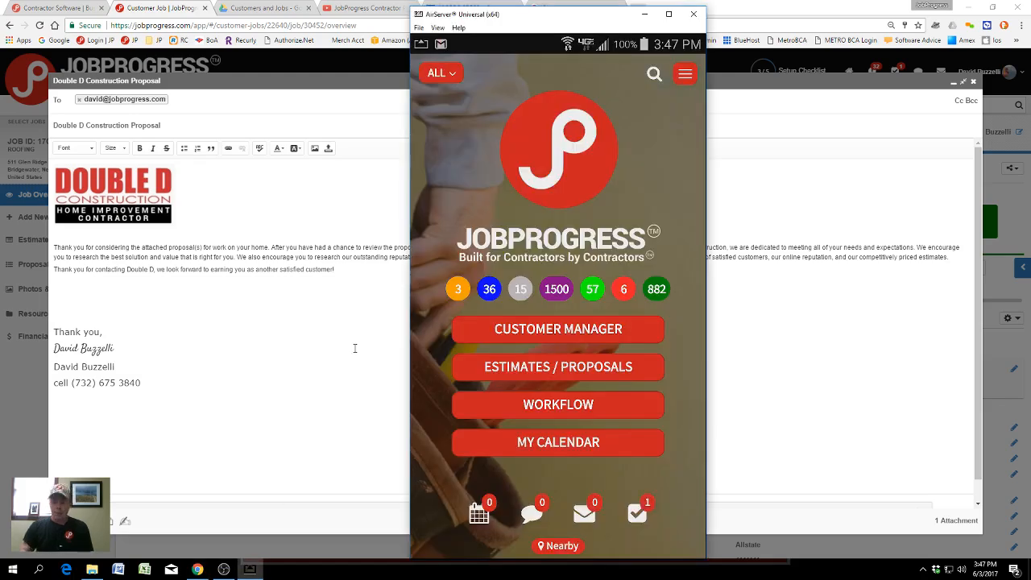
Open the recent jobs list from the mobile app's side menu.
click(685, 74)
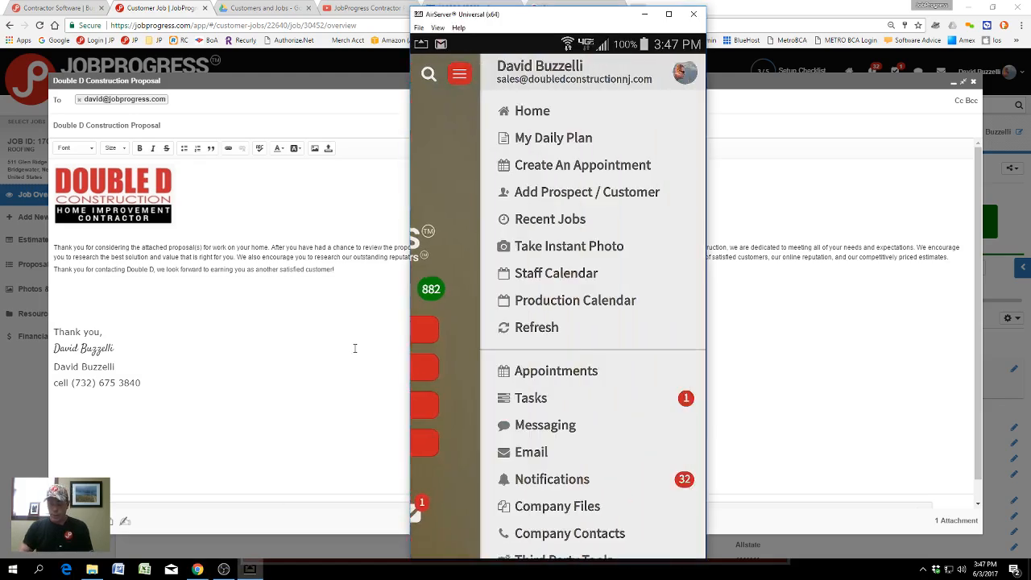
click(459, 74)
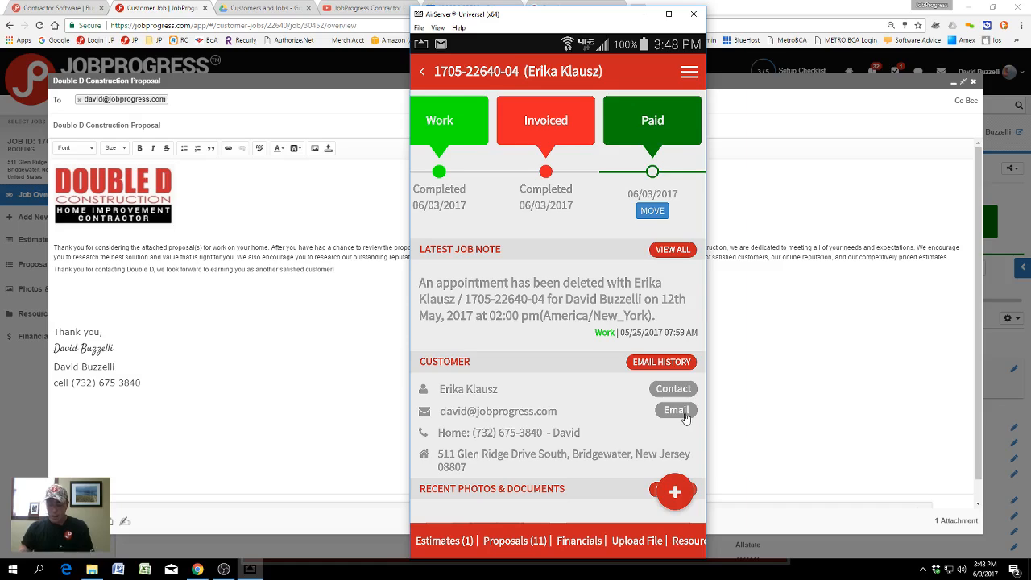
Start a mobile email to the customer using the DOUBLE D PROPOSAL template.
click(675, 411)
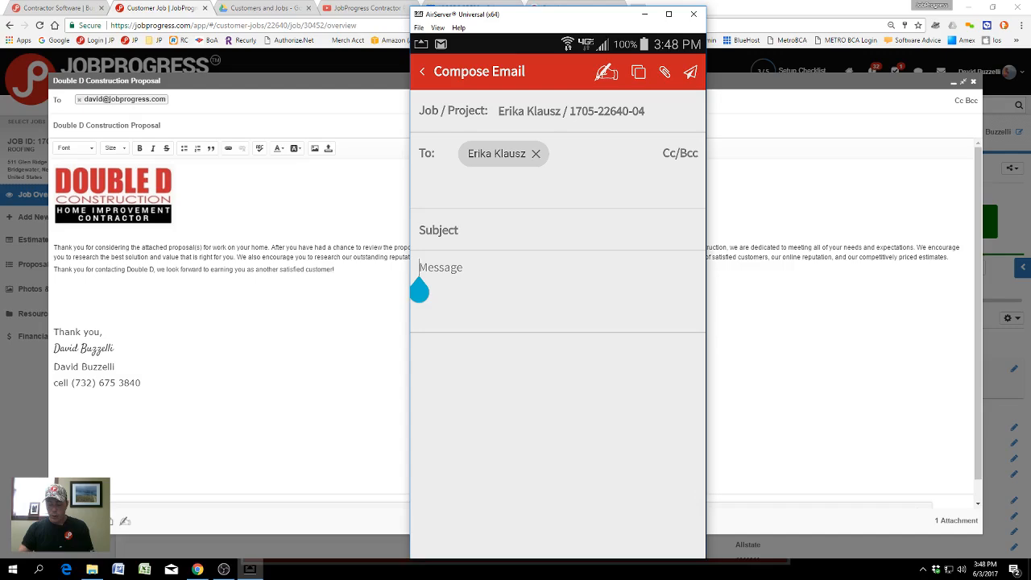
click(606, 71)
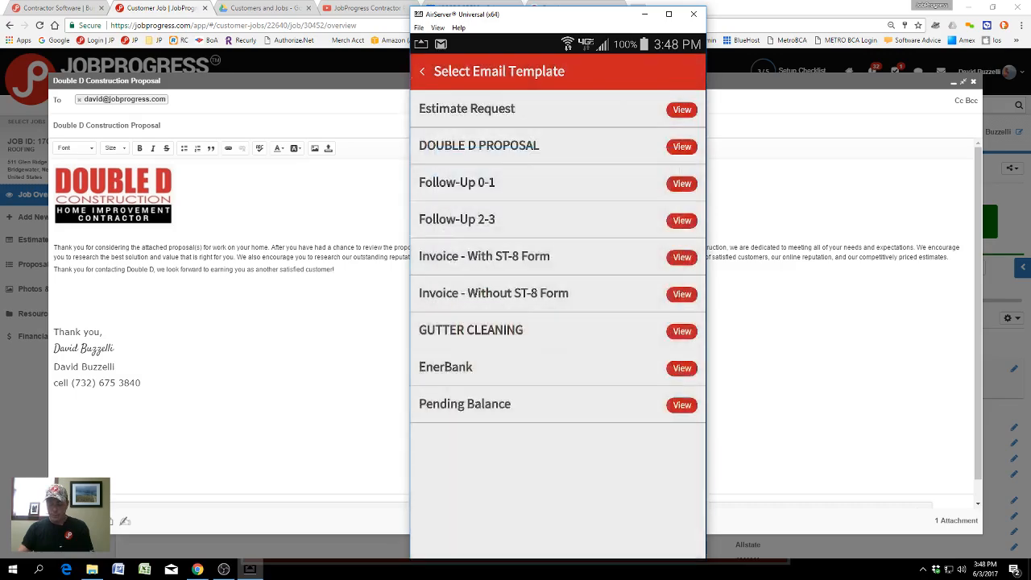
click(479, 145)
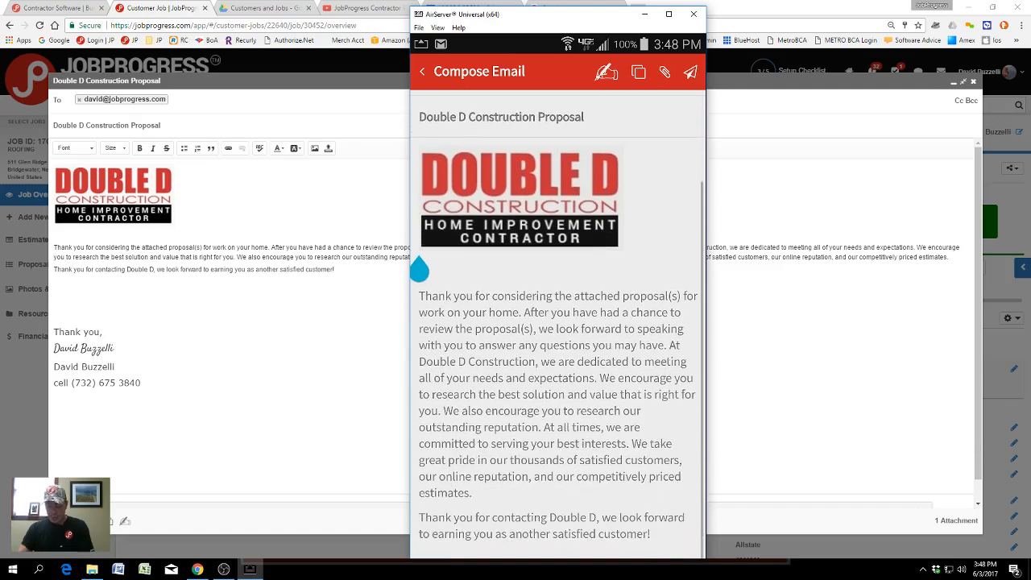
click(557, 306)
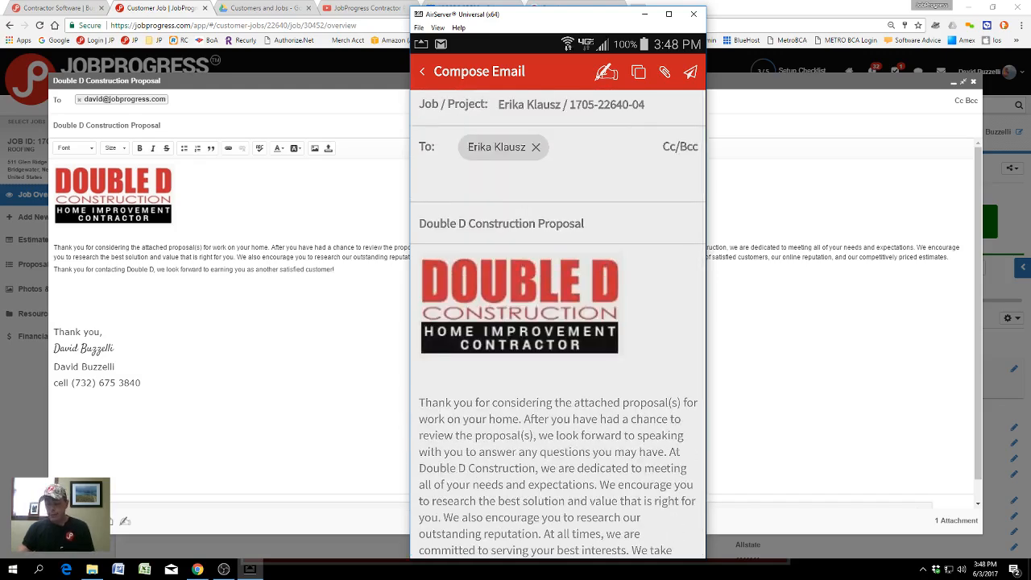
Back out of the mobile compose screen keeping the draft, then close the desktop email.
click(422, 71)
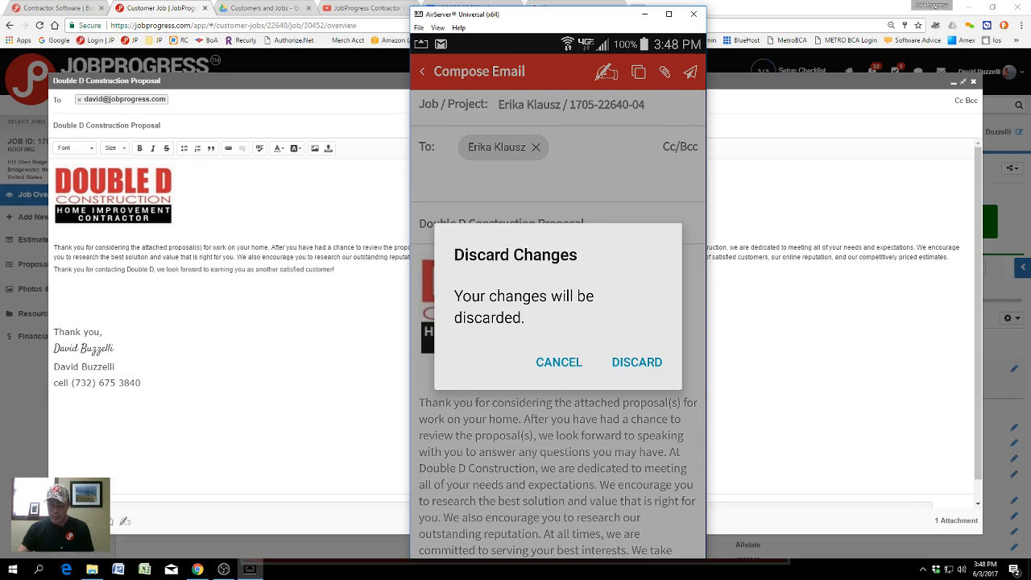
click(558, 361)
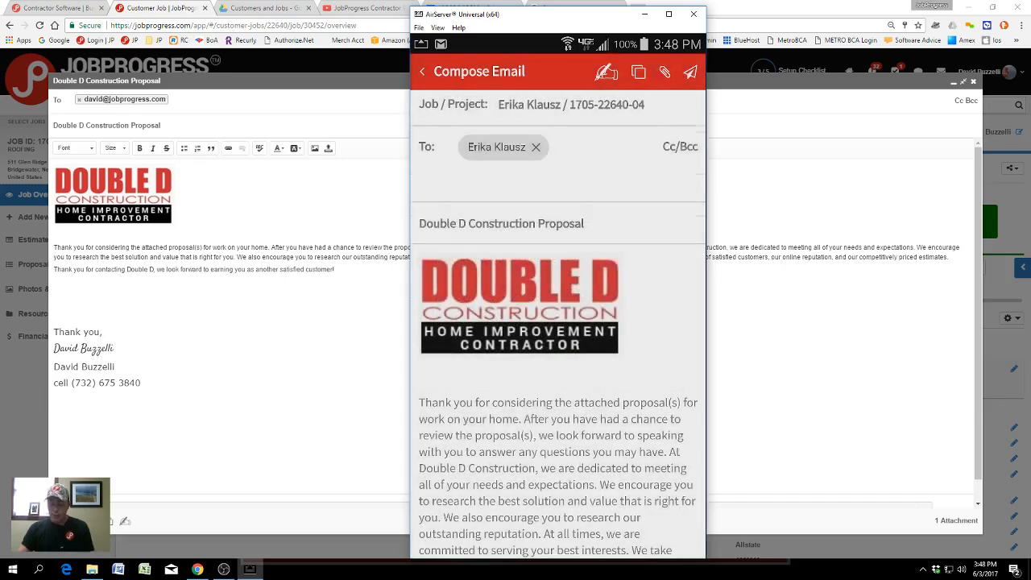
click(422, 71)
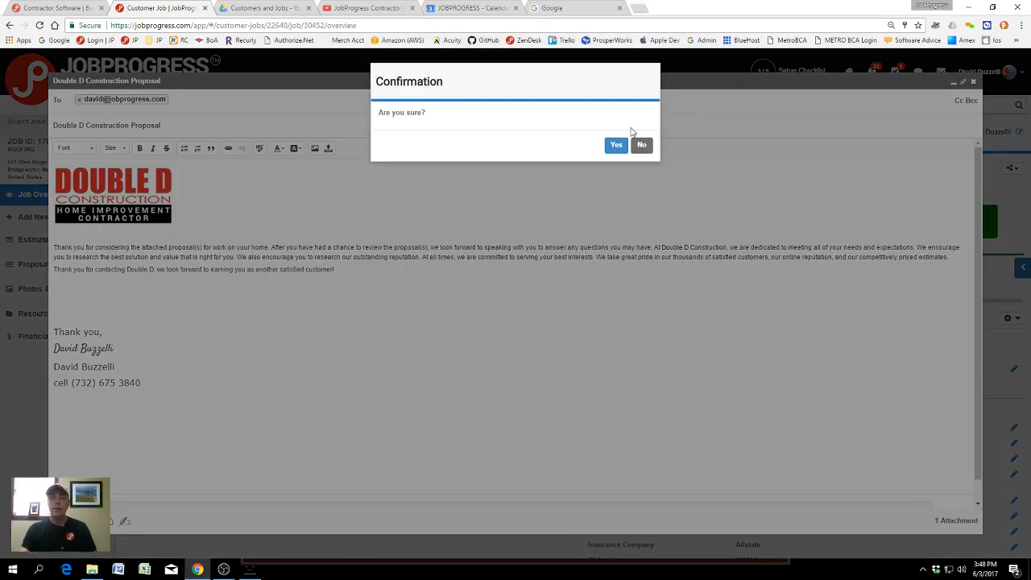
Confirm closing the email draft and go to the Email Templates settings.
click(616, 145)
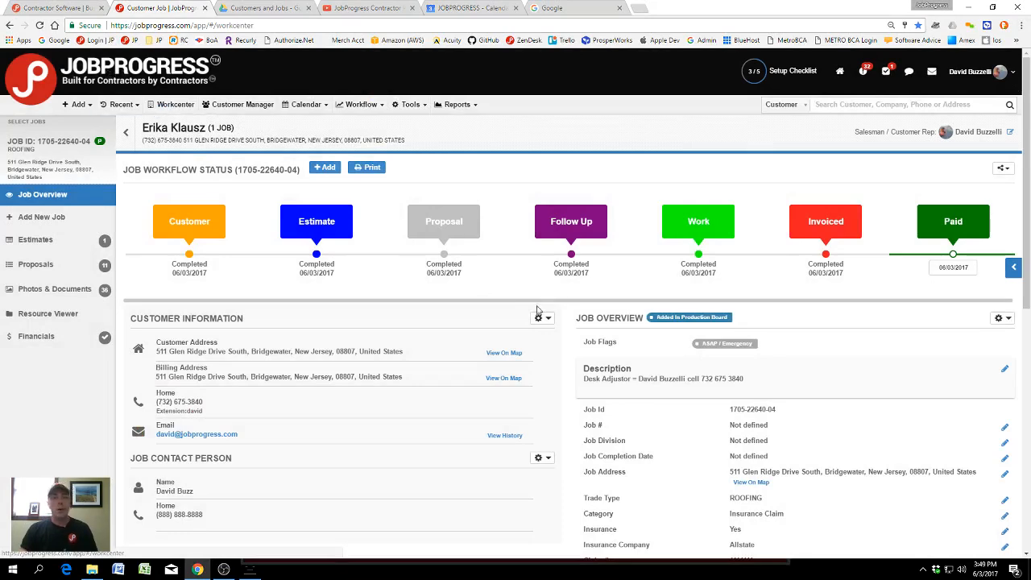
click(174, 103)
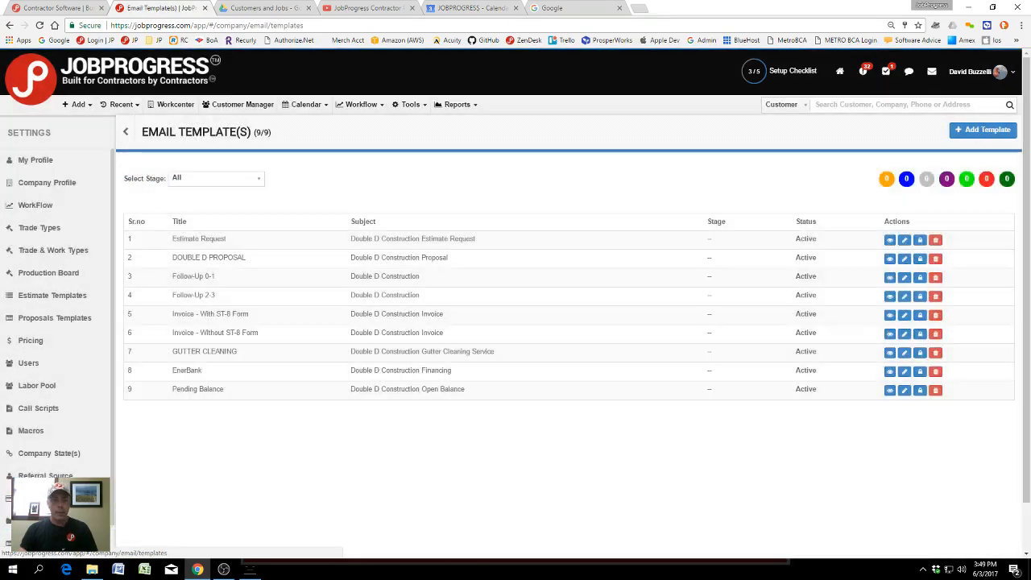
Add a template titled 'ereer' with subject 'Dear Homeowner thank you for ....' and placeholder body text.
click(983, 128)
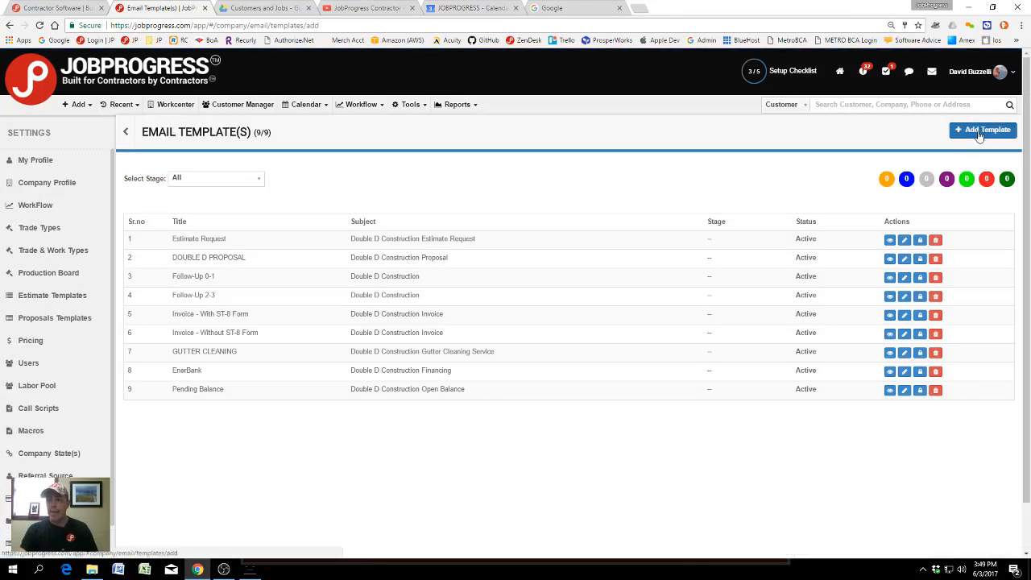
click(983, 129)
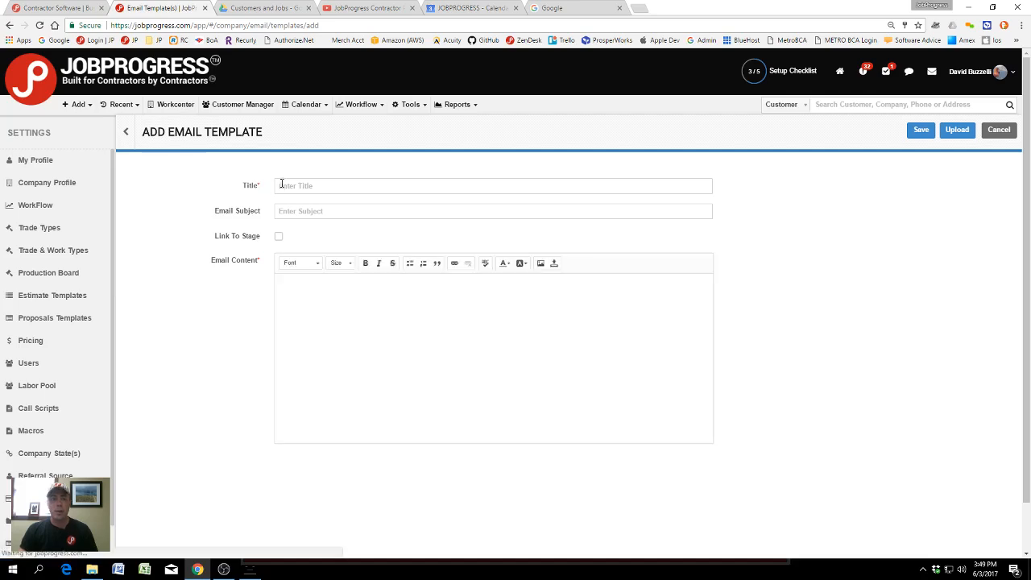
text(ereer)
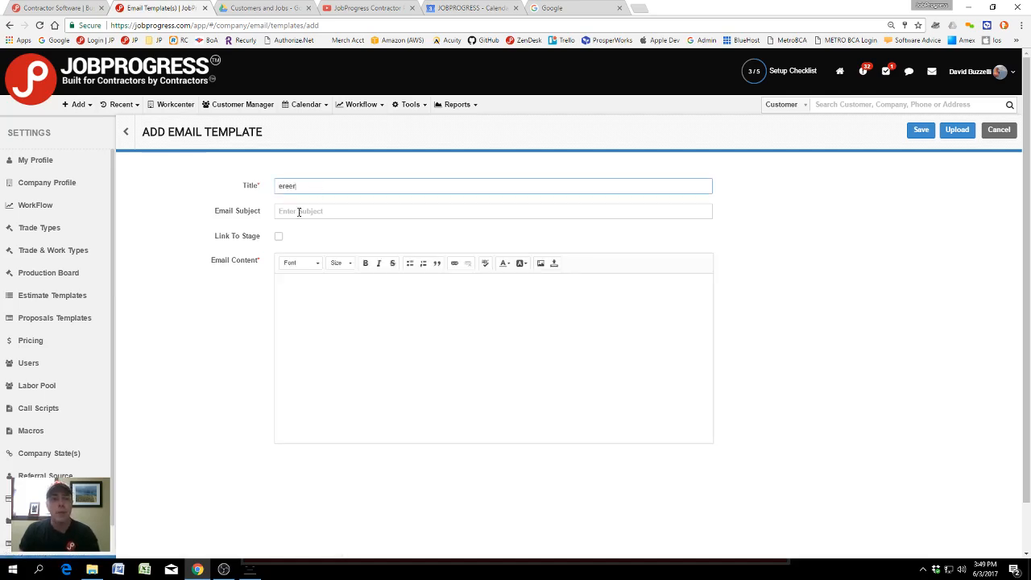
click(493, 211)
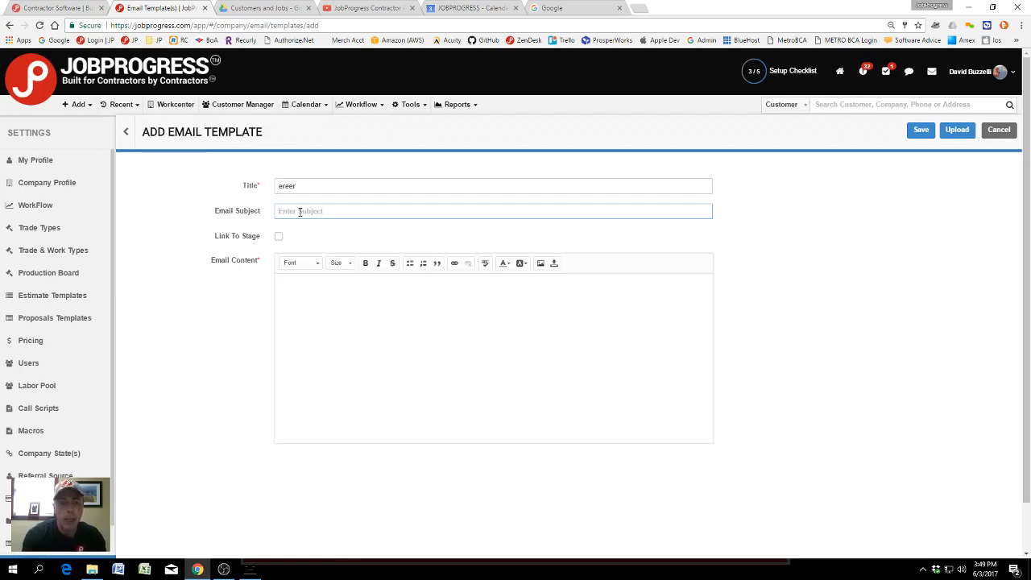
text(Dear Home)
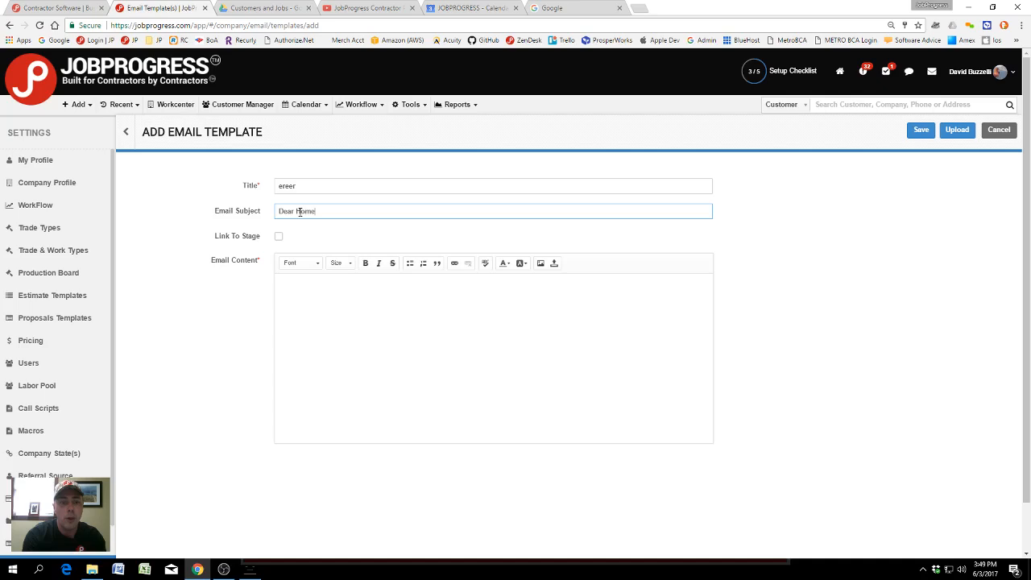
text(owner tan)
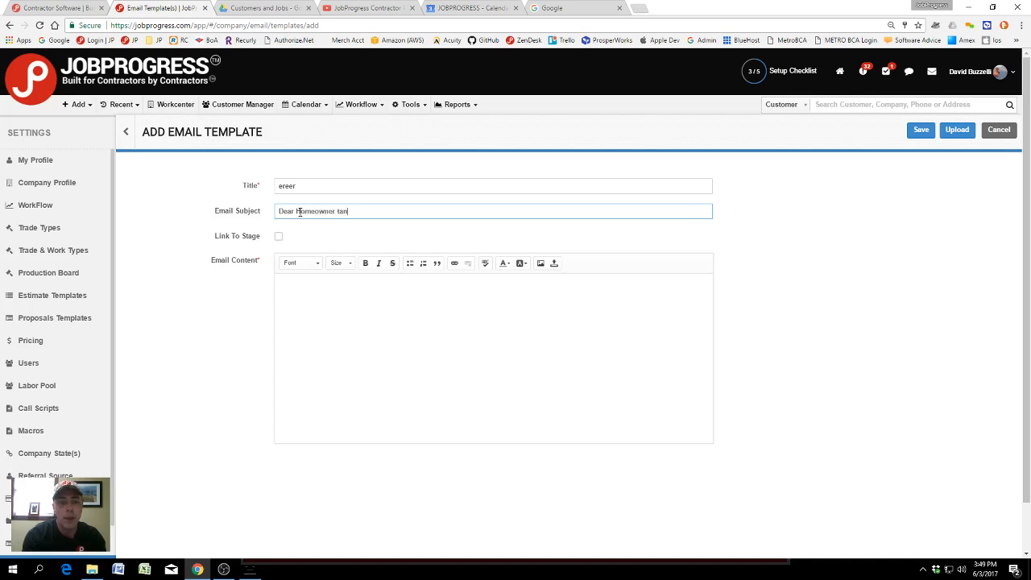
text(thank)
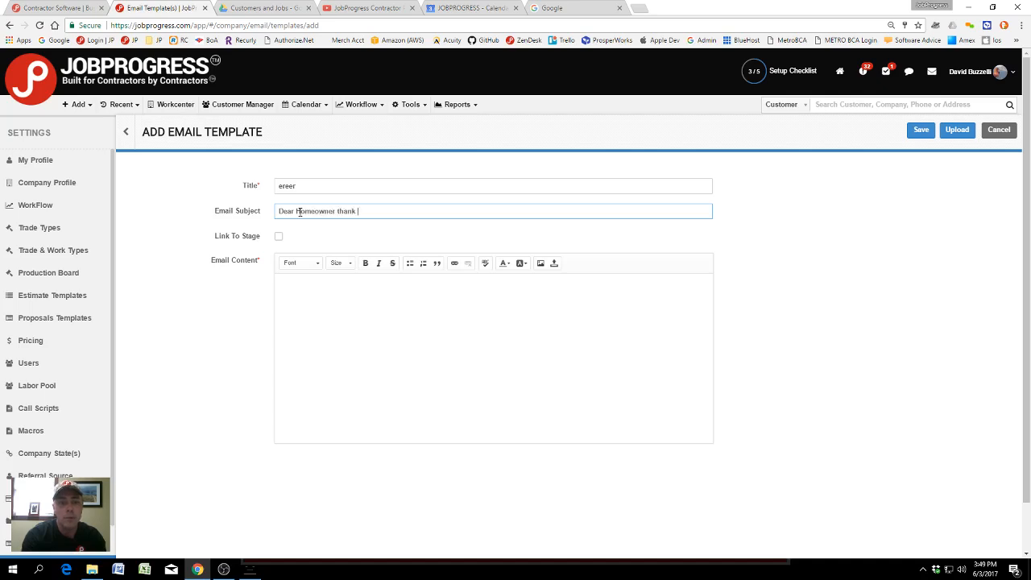
text(you for ....)
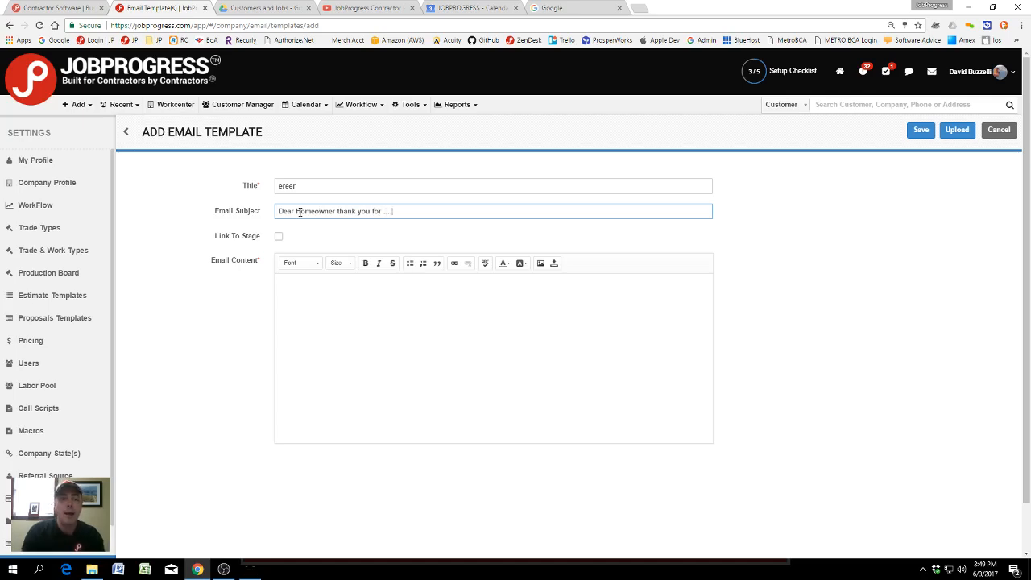
text(sdfdsf)
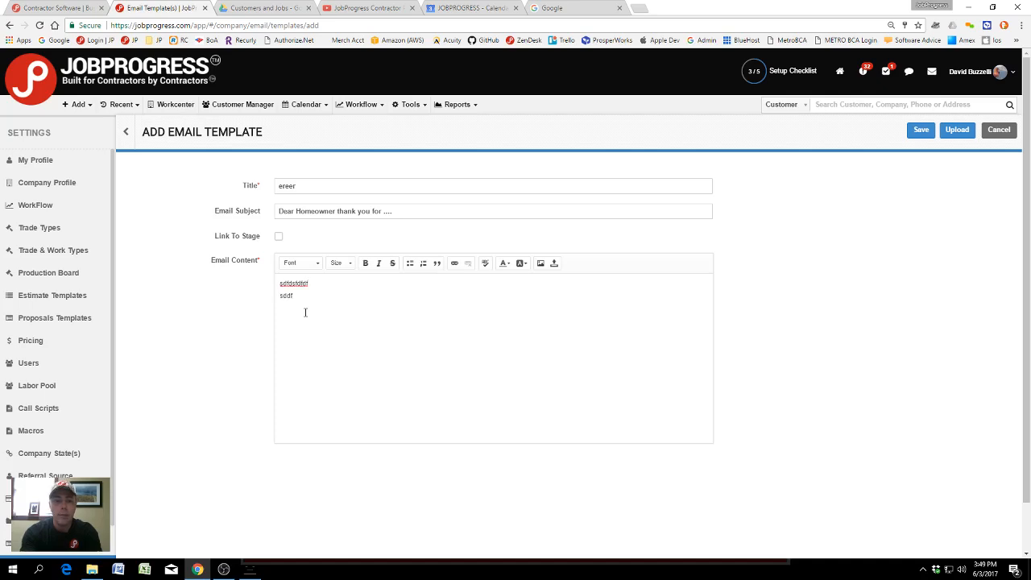
text(dsffd)
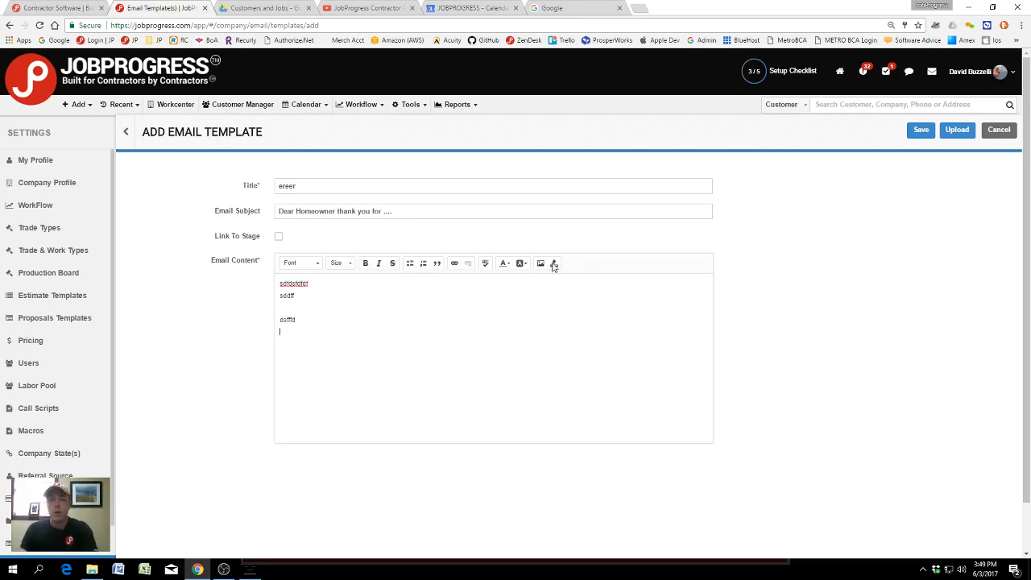
Insert the Exterior Qualities Home Improvement logo image into the template body.
click(541, 265)
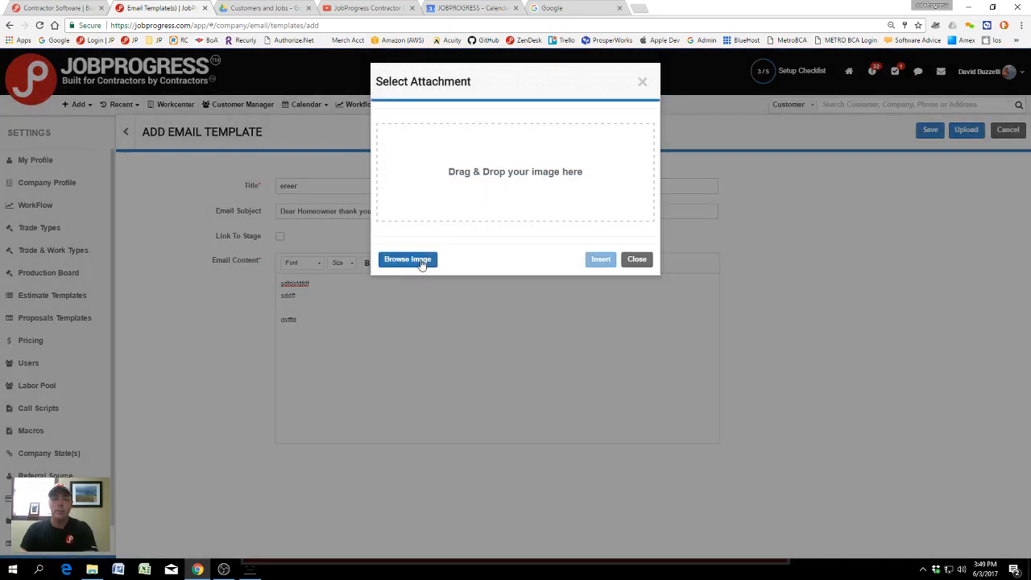
click(406, 258)
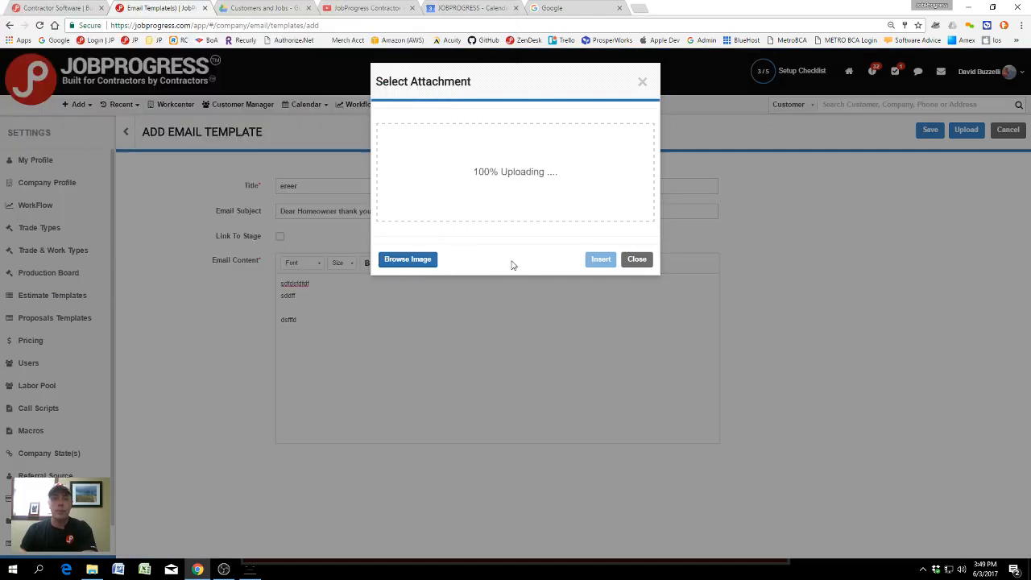
click(599, 258)
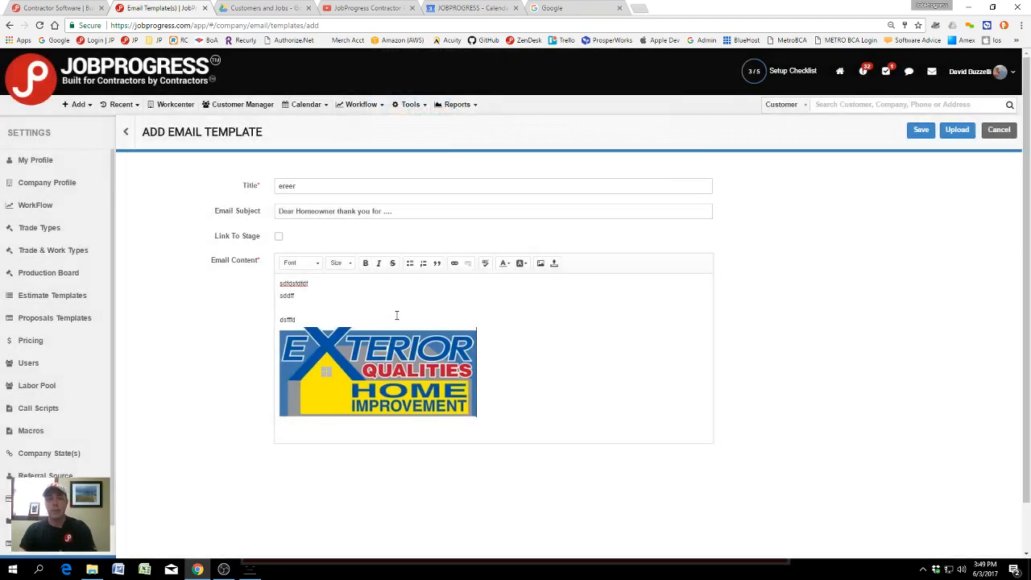
mouse_move(504, 265)
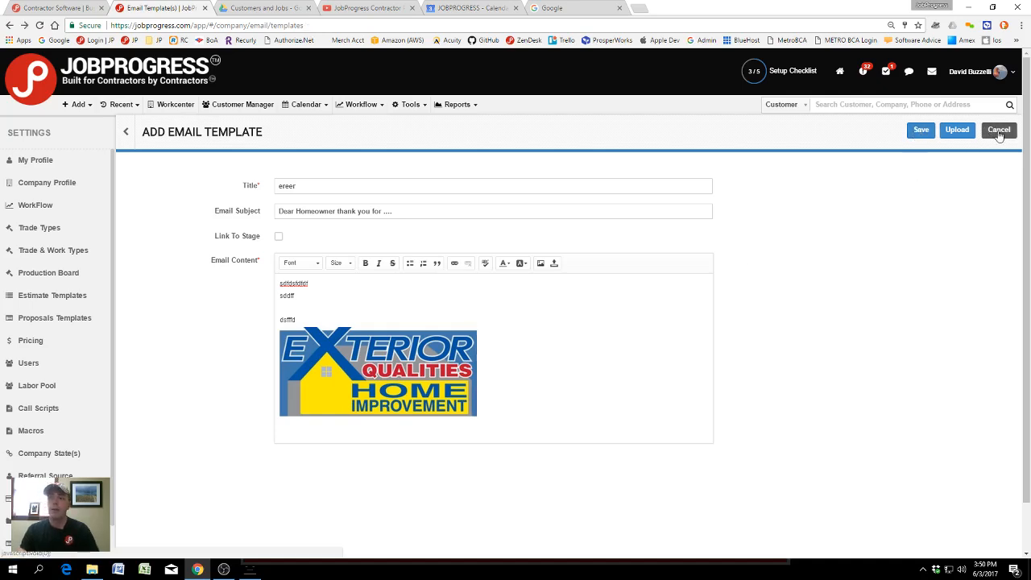
Cancel the unsaved template and return to the Email Templates list.
click(999, 129)
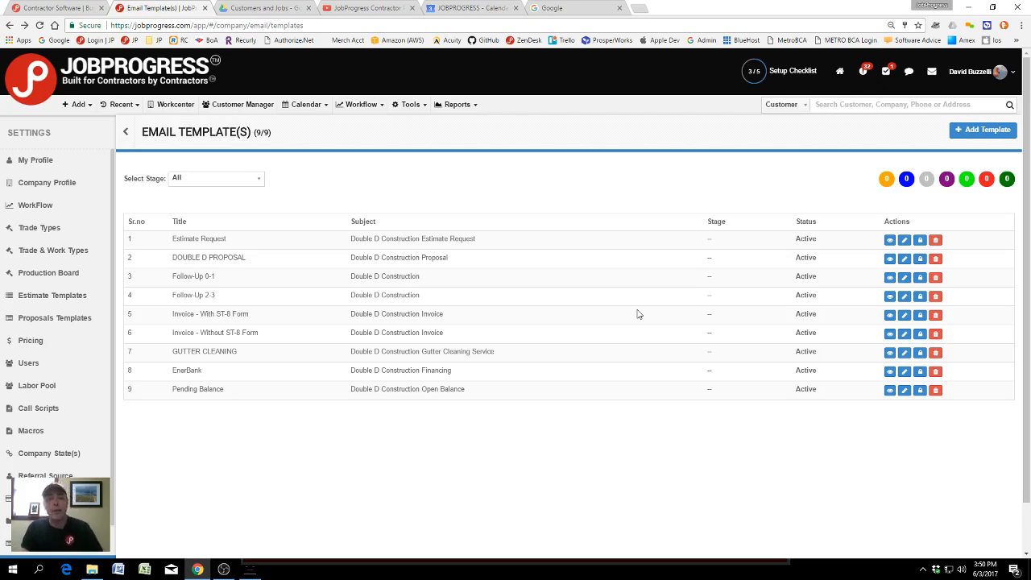
mouse_move(635, 312)
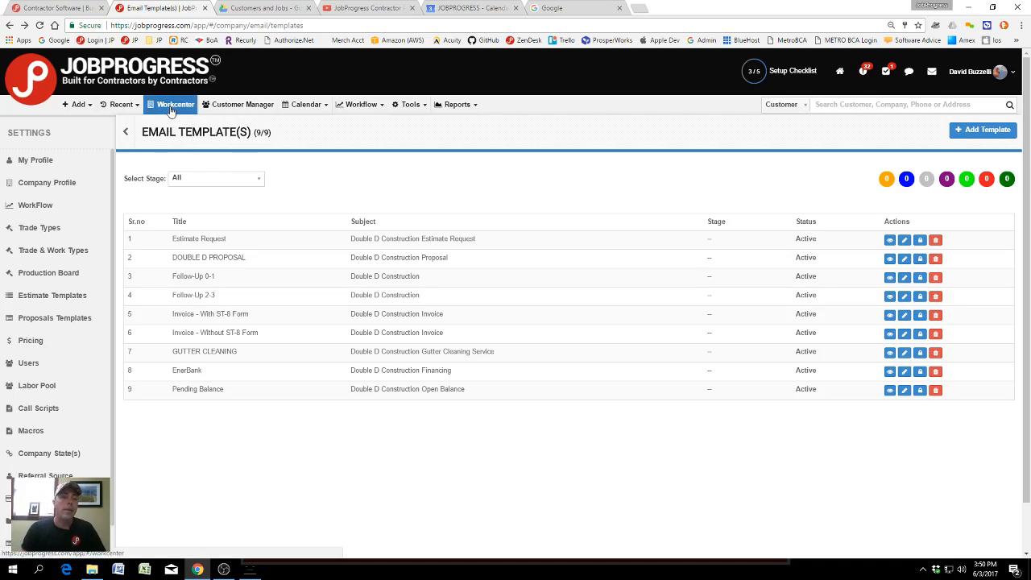
Return to the Workcenter dashboard and expand the Customers and Jobs setup checklist.
click(174, 103)
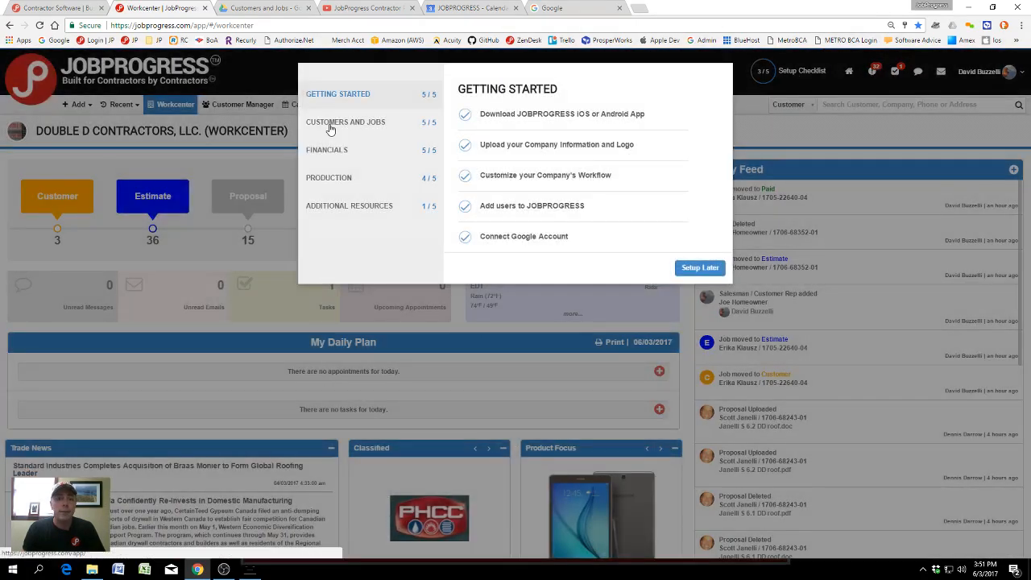
click(344, 123)
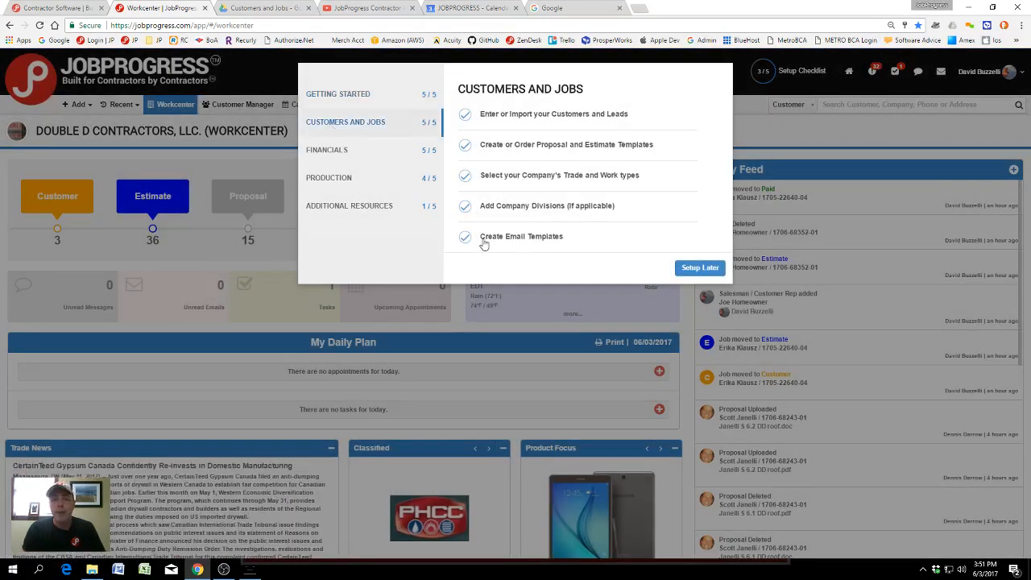